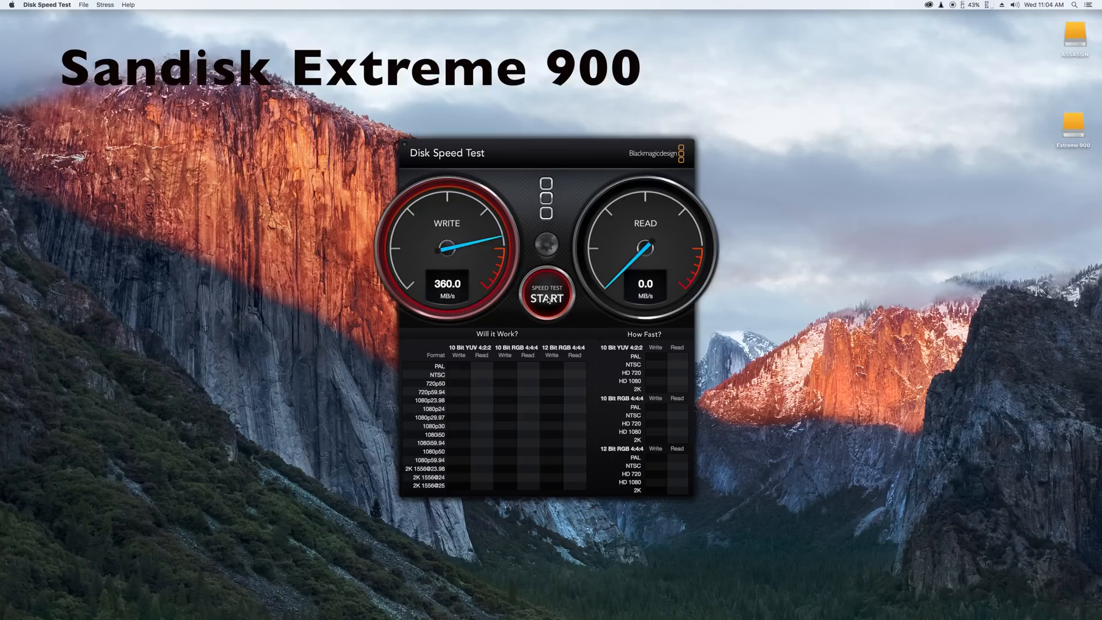
Step: Run the speed test on the SanDisk Extreme 900 to measure write and read speeds
left_click(546, 293)
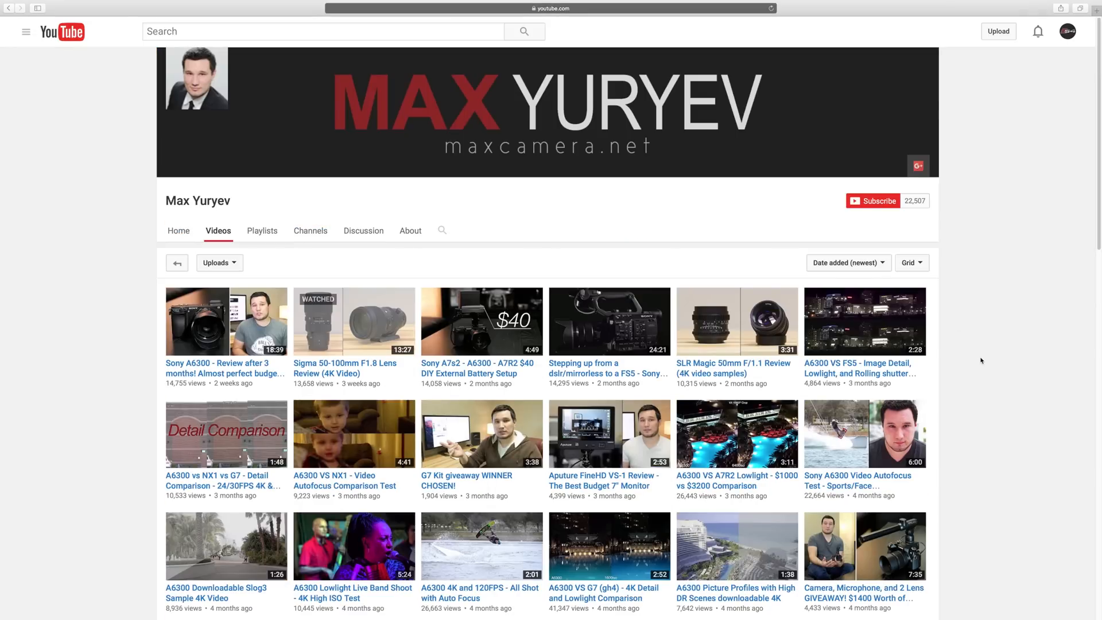
Step: Subscribe to the maxcamera.net YouTube channel
left_click(871, 200)
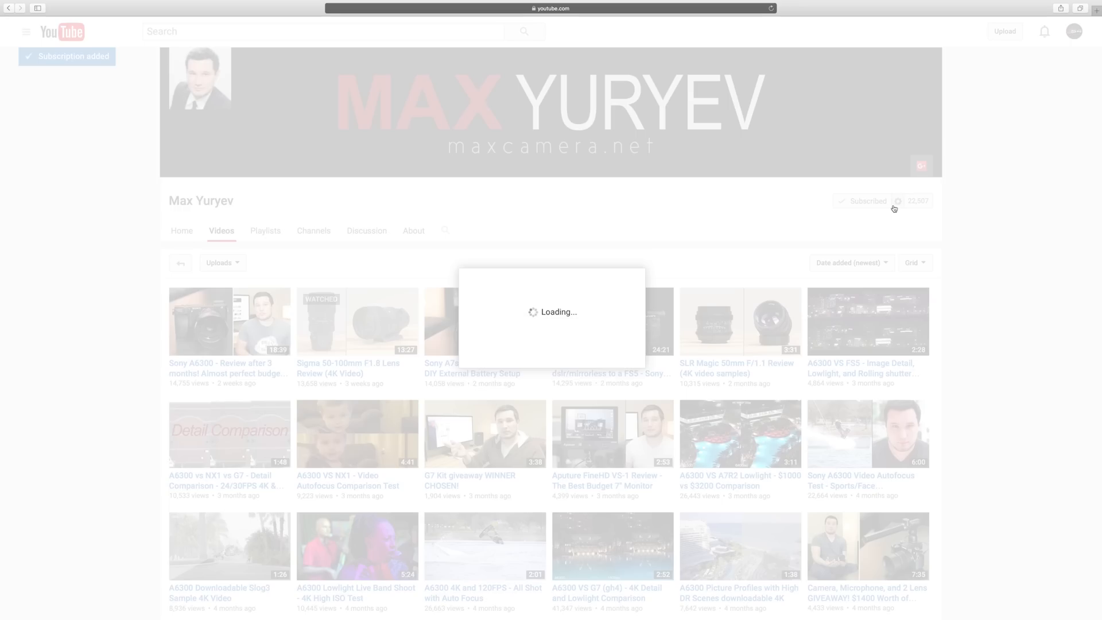